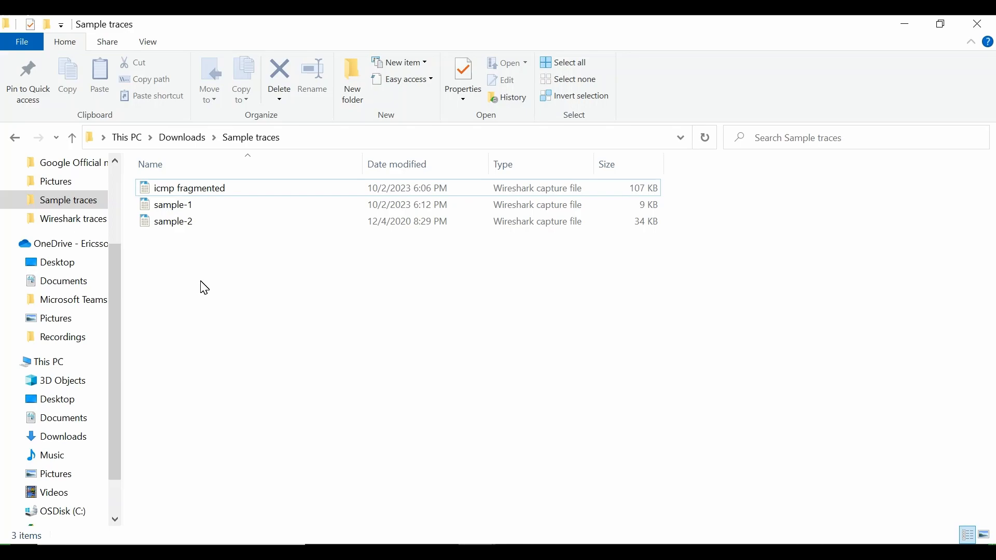
pyautogui.moveTo(208, 256)
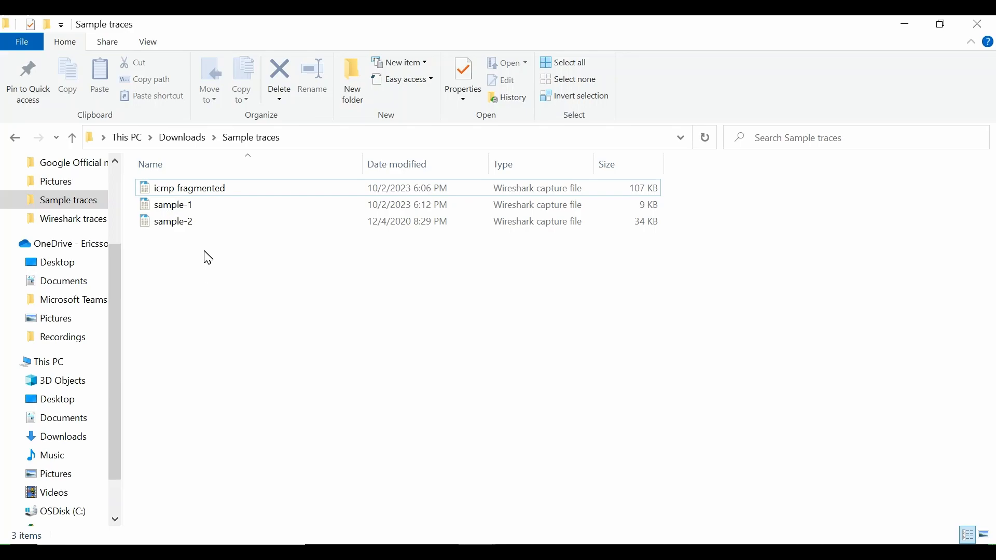
pyautogui.moveTo(193, 251)
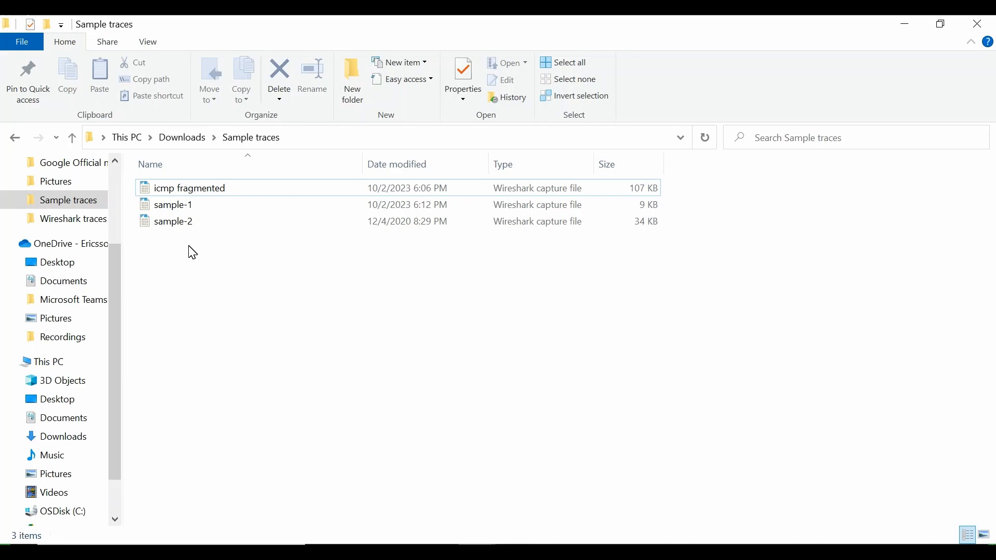
pyautogui.moveTo(195, 244)
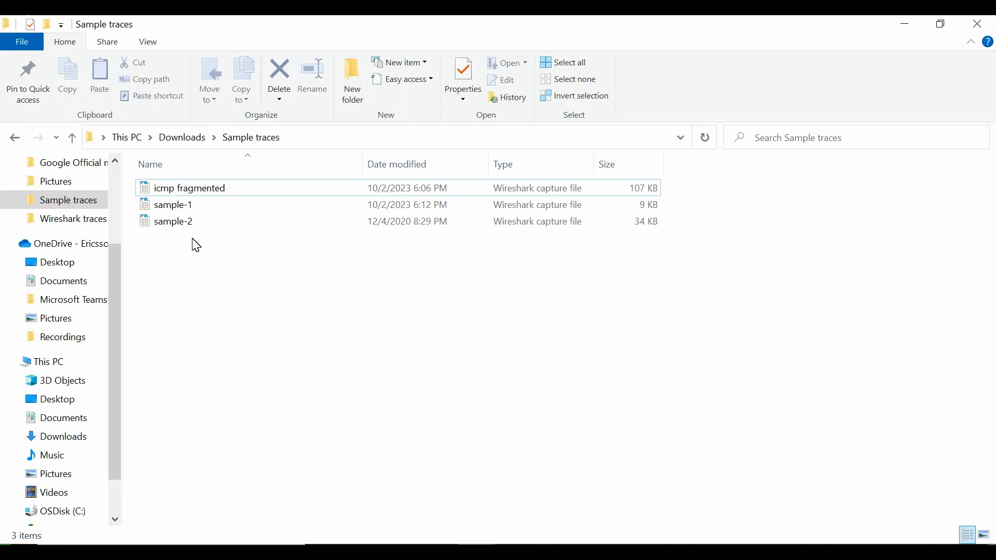
# Select the icmp fragmented capture file in the Sample traces folder.
pyautogui.click(188, 188)
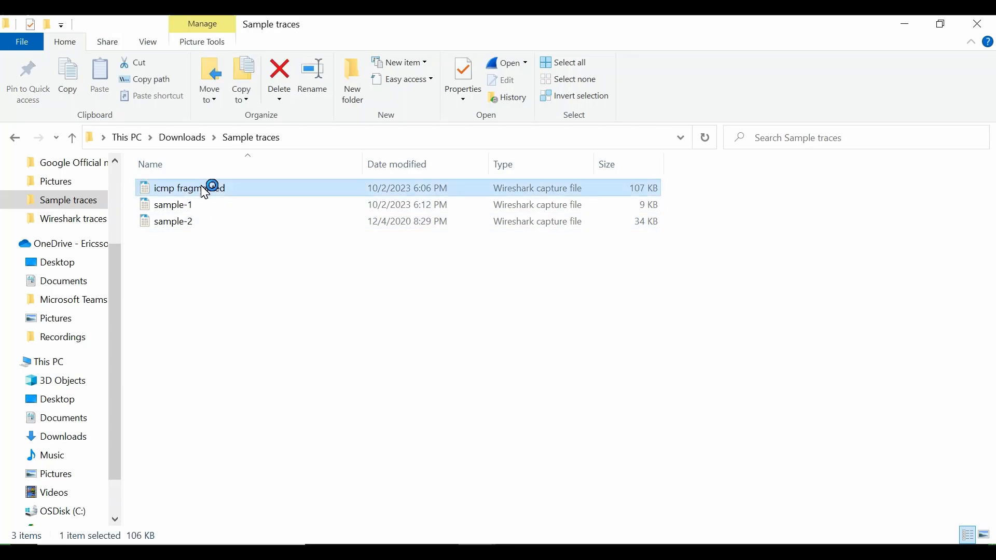
# Load icmp fragmented in Wireshark and filter the list to icmp, leaving seven Echo reply packets.
pyautogui.doubleClick(189, 188)
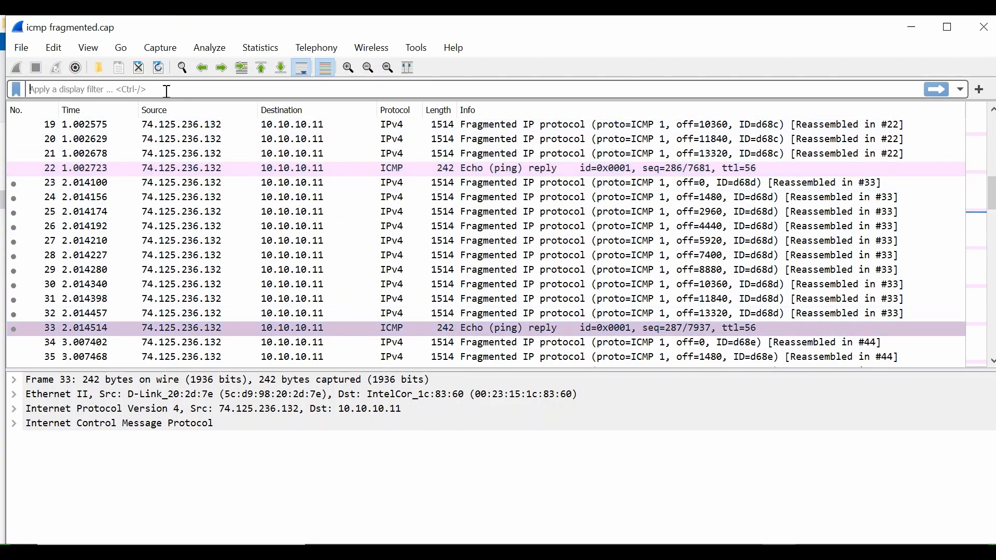
pyautogui.write('icmp')
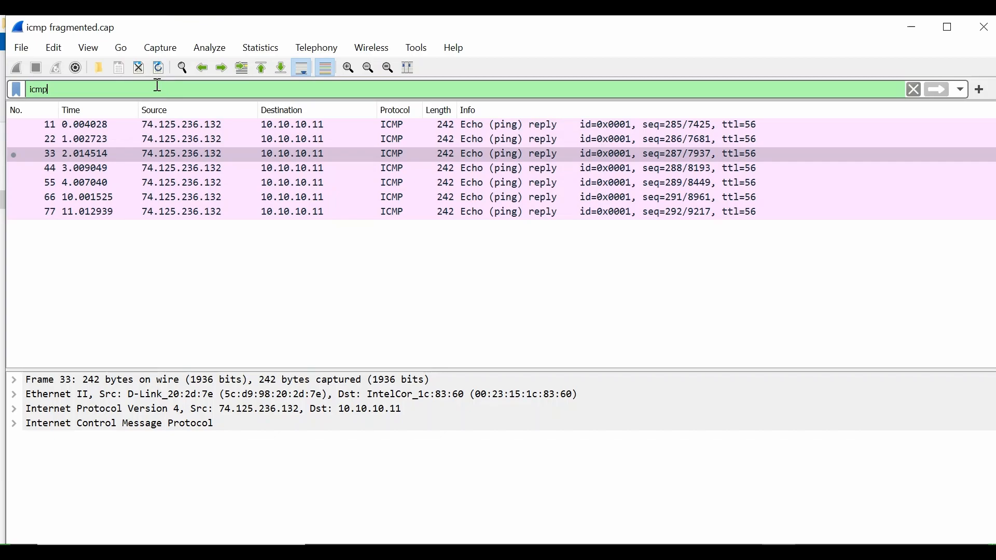
pyautogui.moveTo(443, 242)
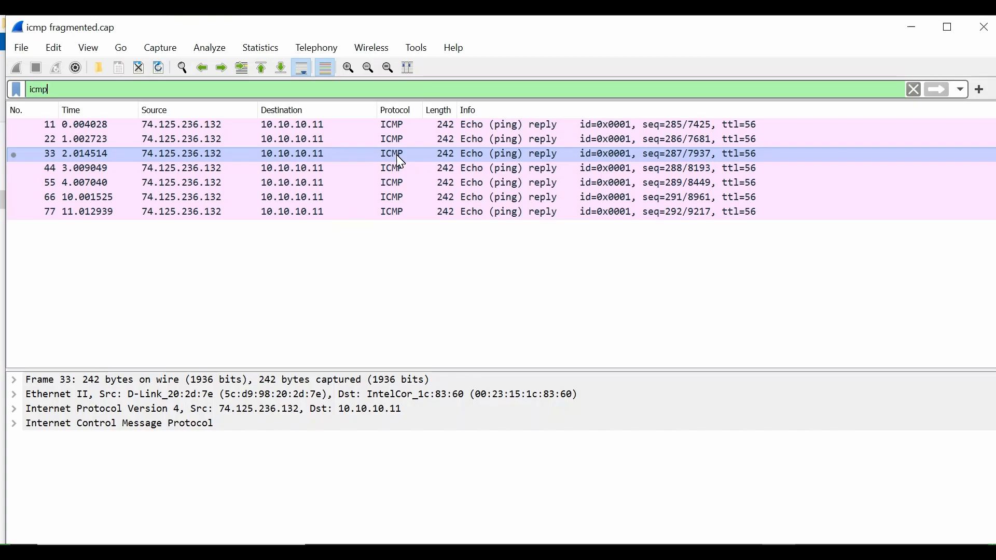
pyautogui.moveTo(407, 159)
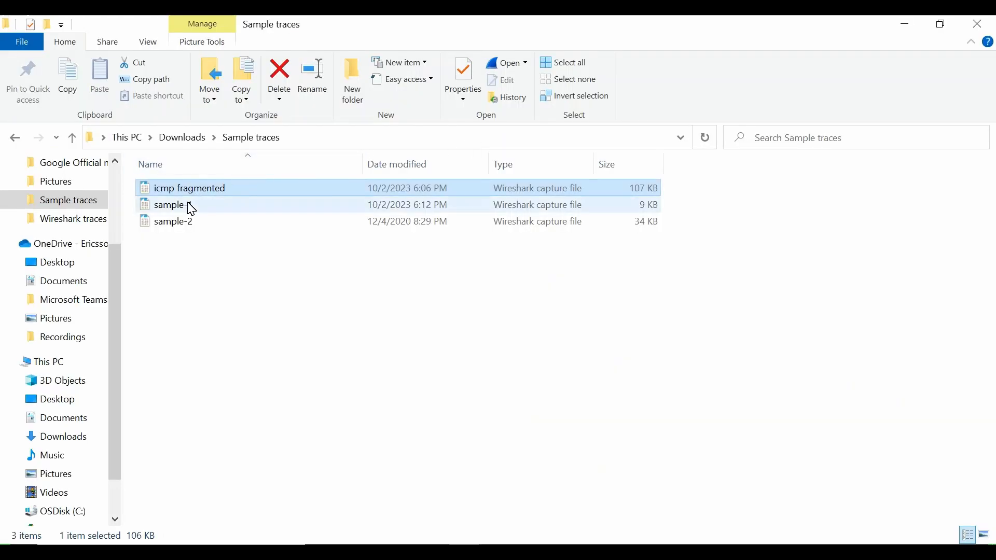
# Load sample-2.pcap and browse its ICMP echo traffic between 192.168.48.31 and 192.168.48.30.
pyautogui.click(172, 221)
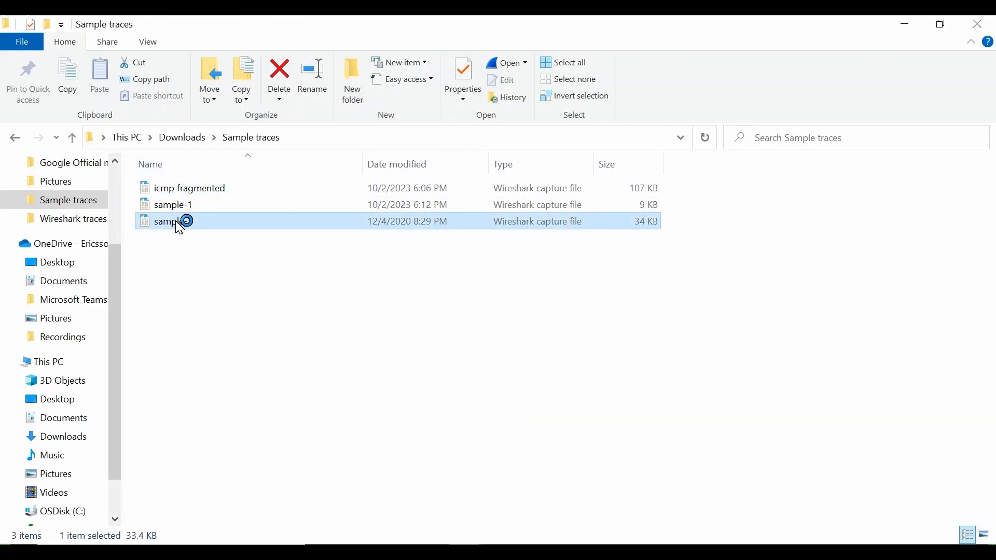
pyautogui.doubleClick(171, 221)
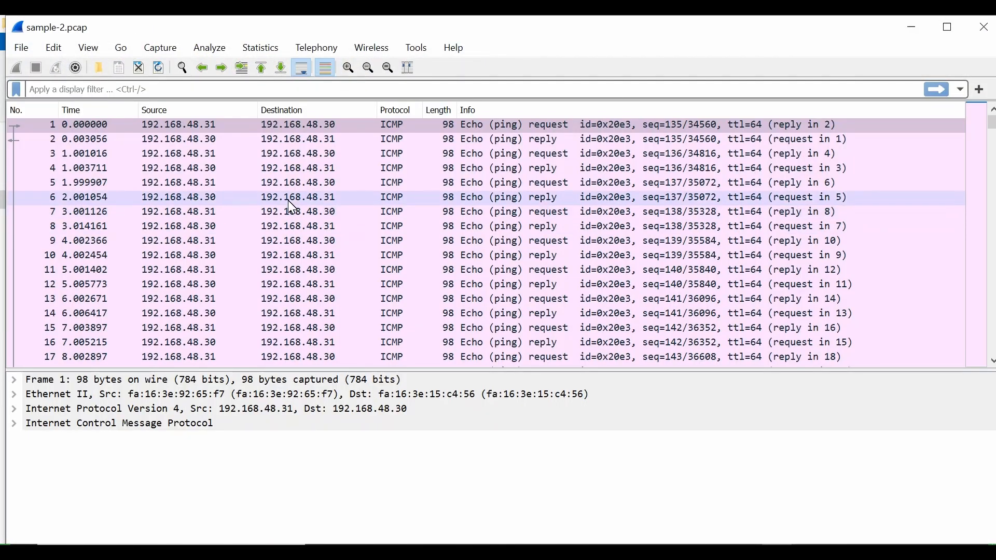
pyautogui.click(293, 153)
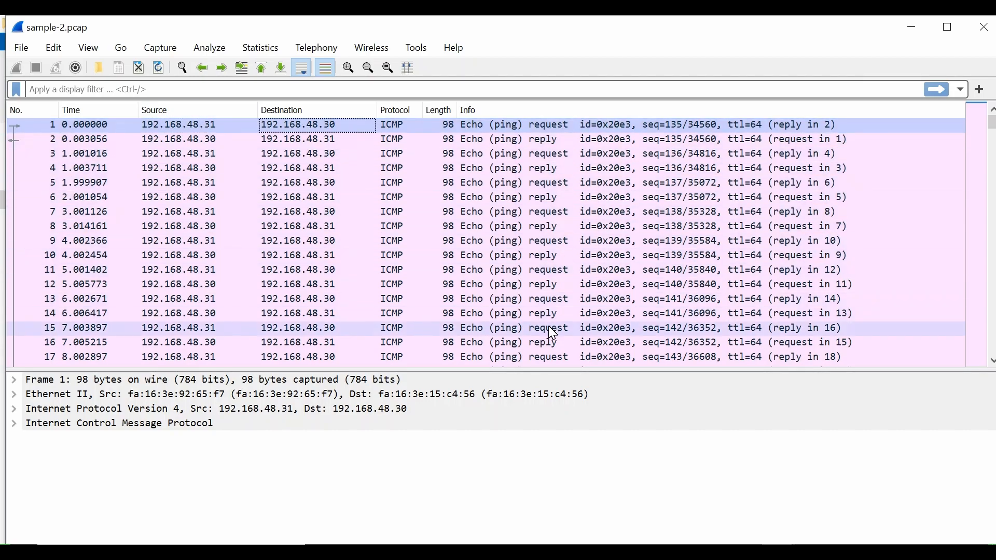
pyautogui.scroll(-3)
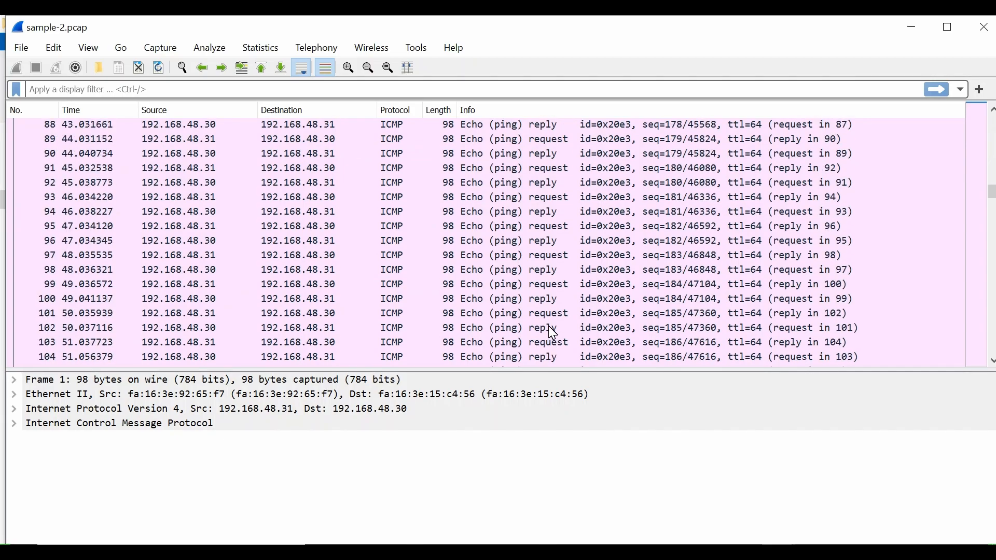
pyautogui.scroll(-3)
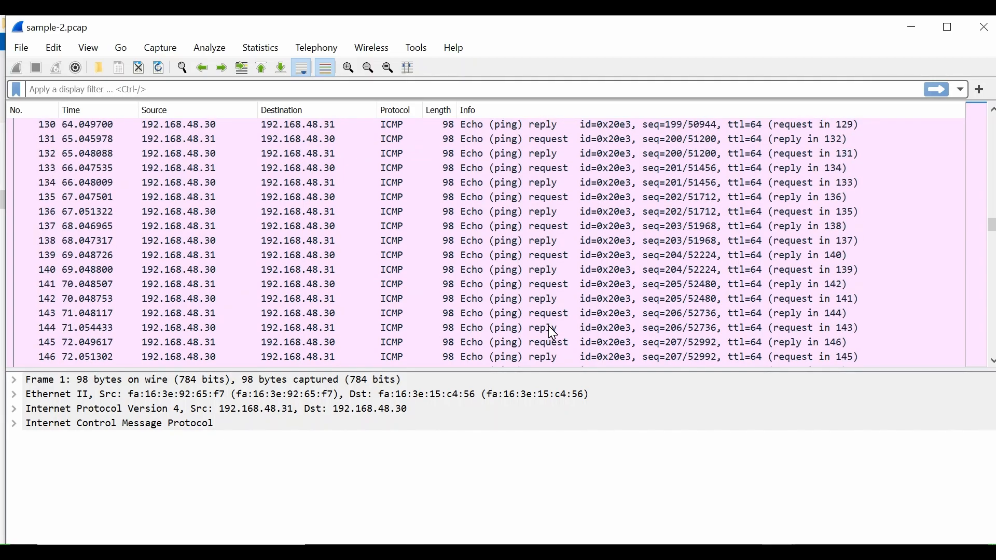
pyautogui.scroll(3)
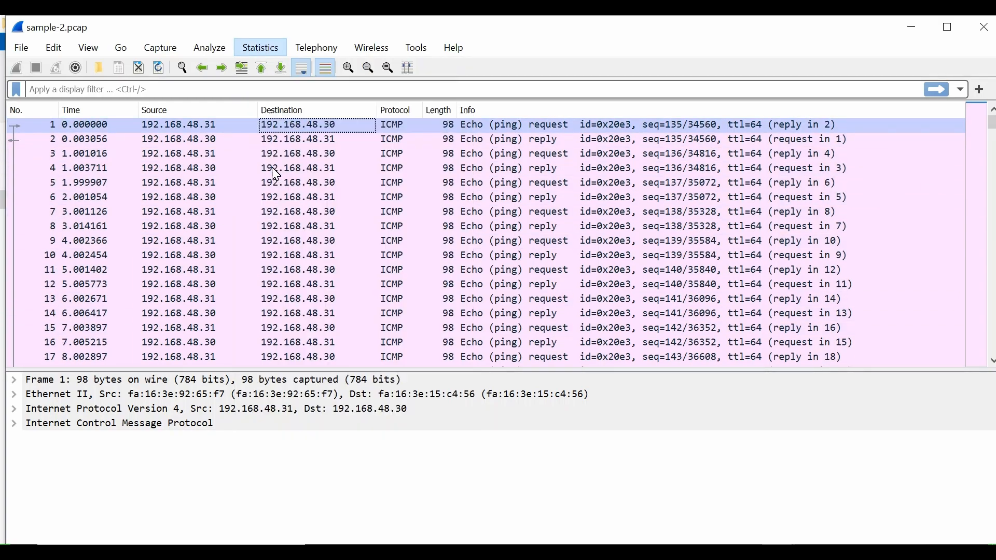
# Create an I/O graph with Y Axis MAX(Y Field) and Y Field icmp.resptime for All Packets.
pyautogui.click(260, 47)
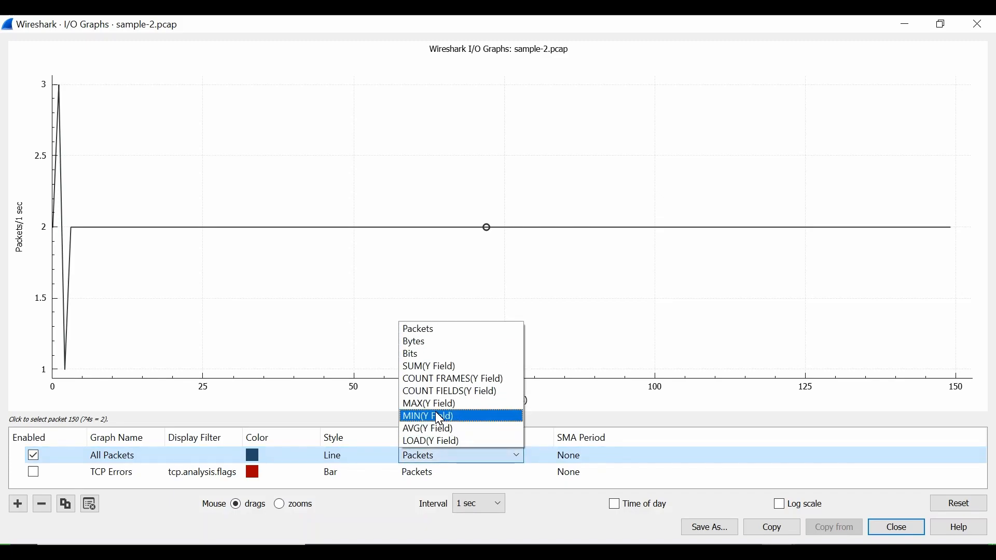
pyautogui.click(428, 403)
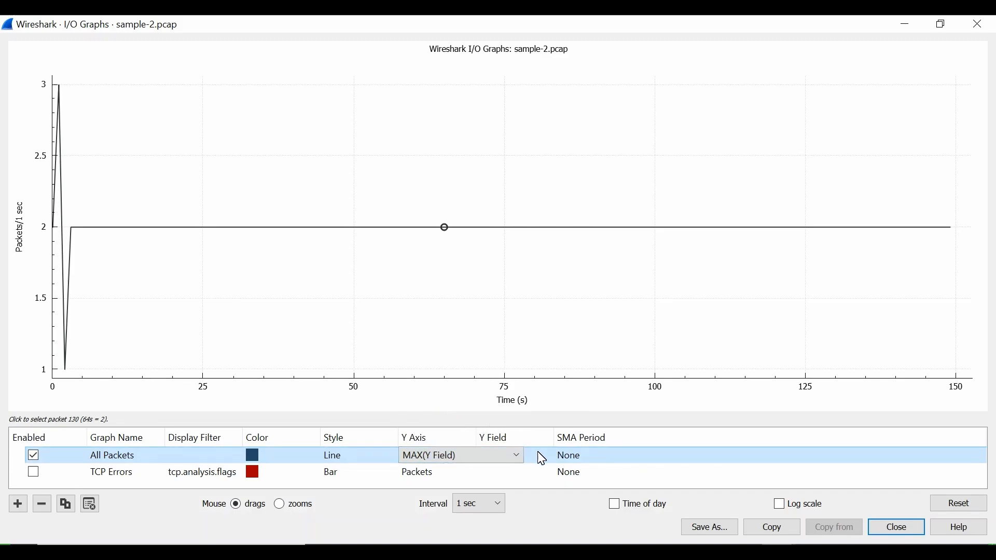
pyautogui.click(514, 456)
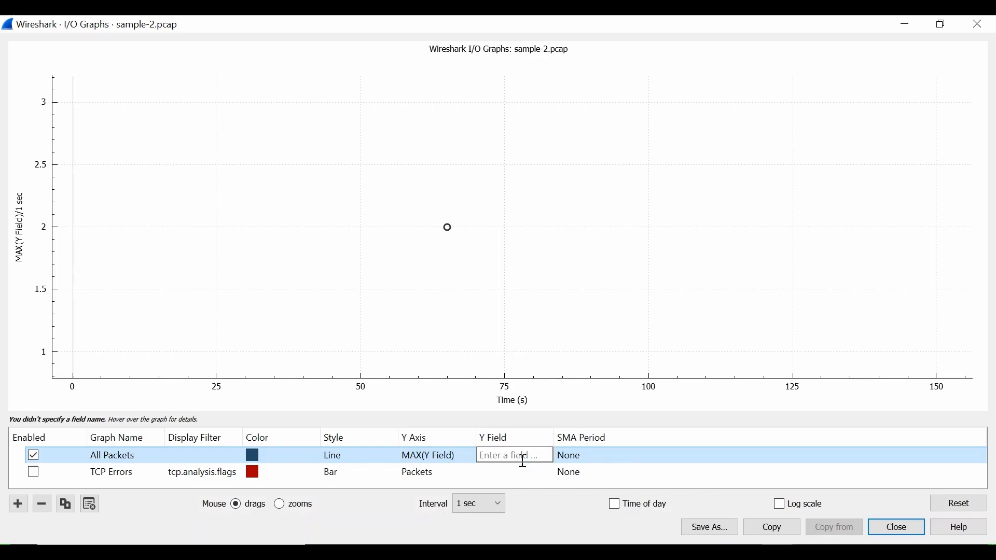
pyautogui.write('icmp')
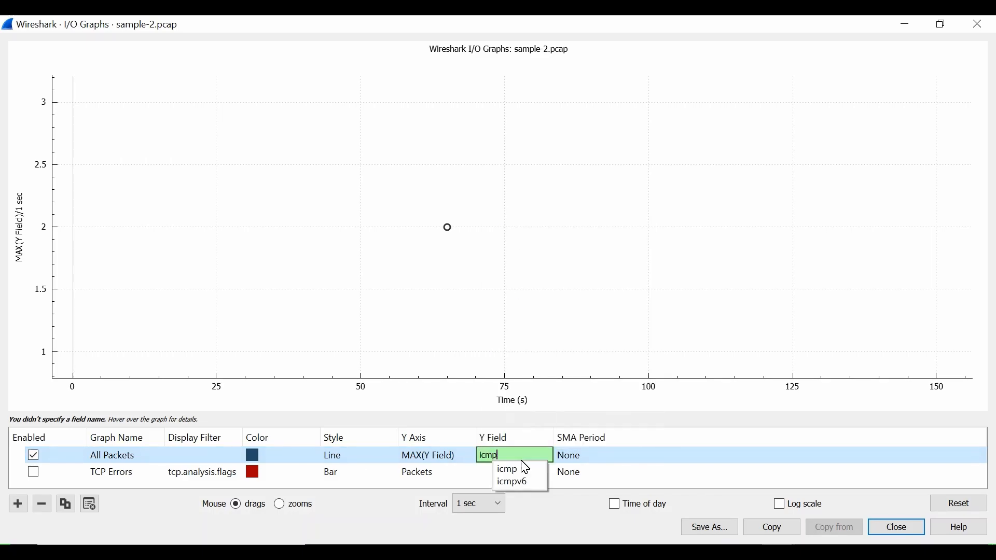
pyautogui.write('.re')
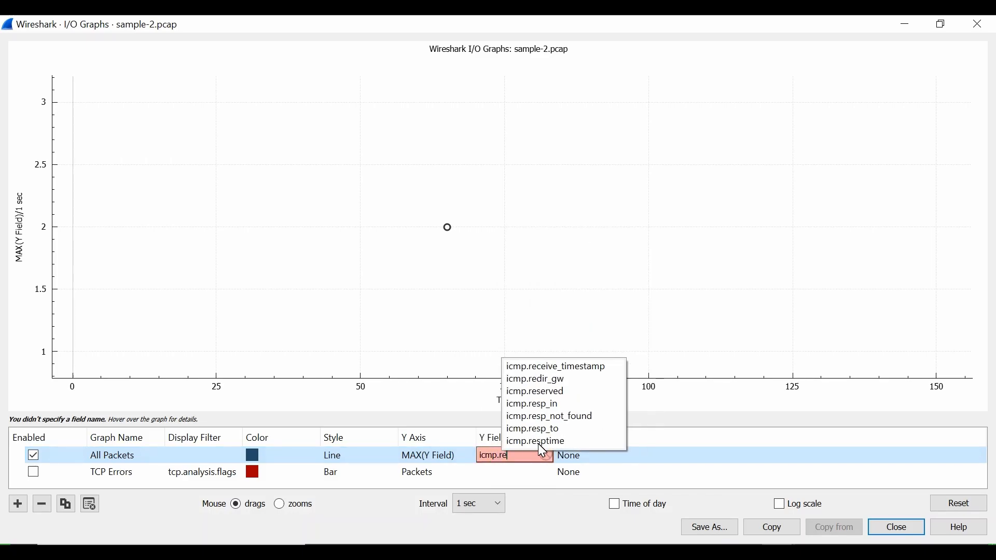
pyautogui.click(535, 441)
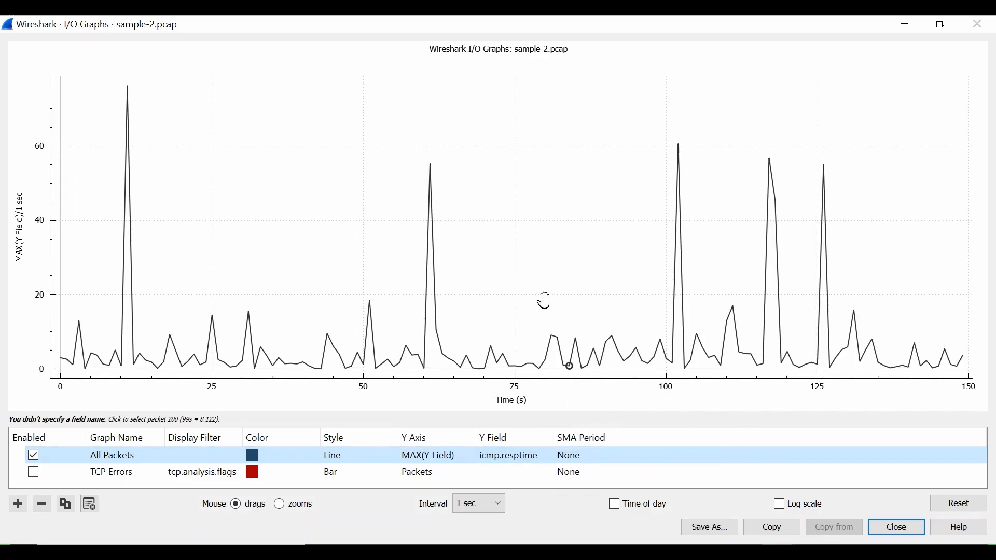
pyautogui.moveTo(360, 278)
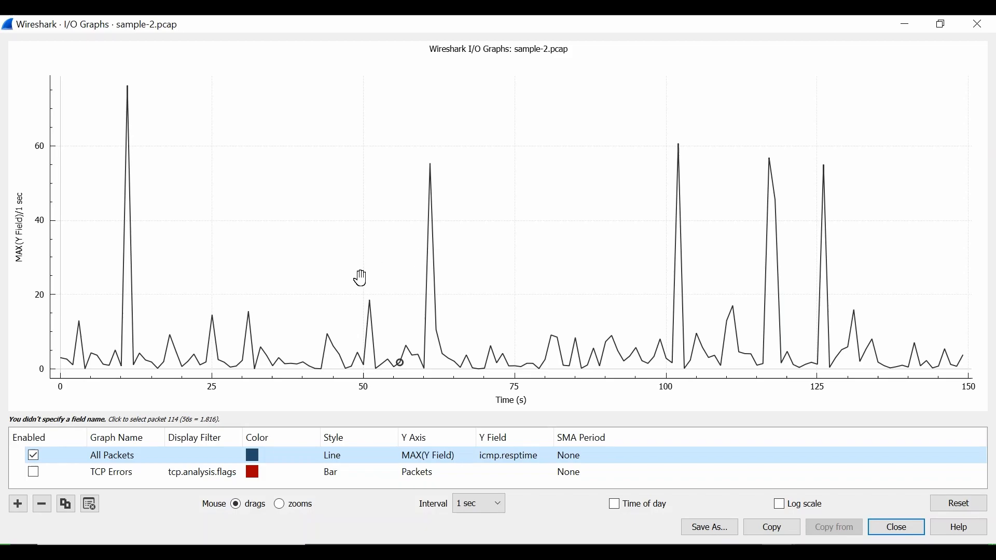
pyautogui.moveTo(278, 351)
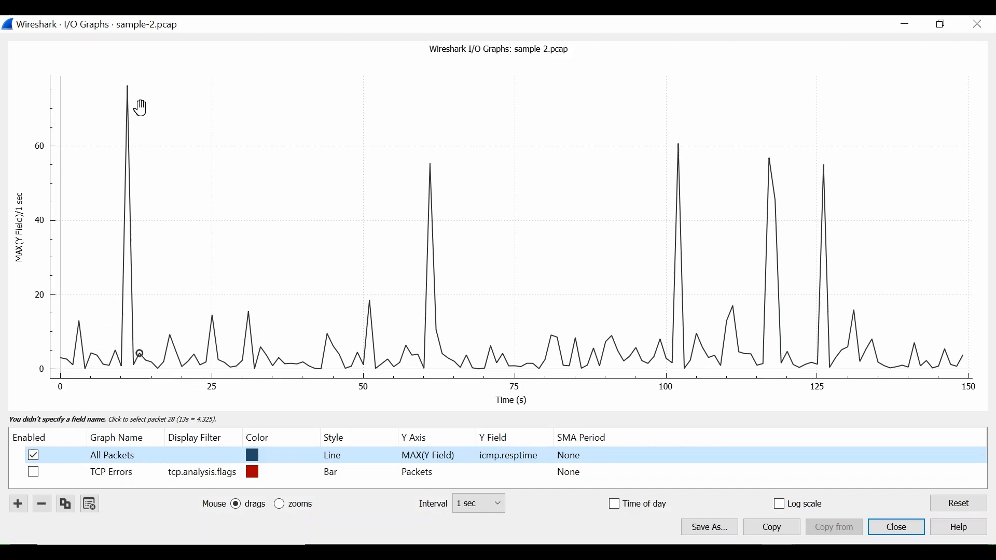
pyautogui.moveTo(126, 89)
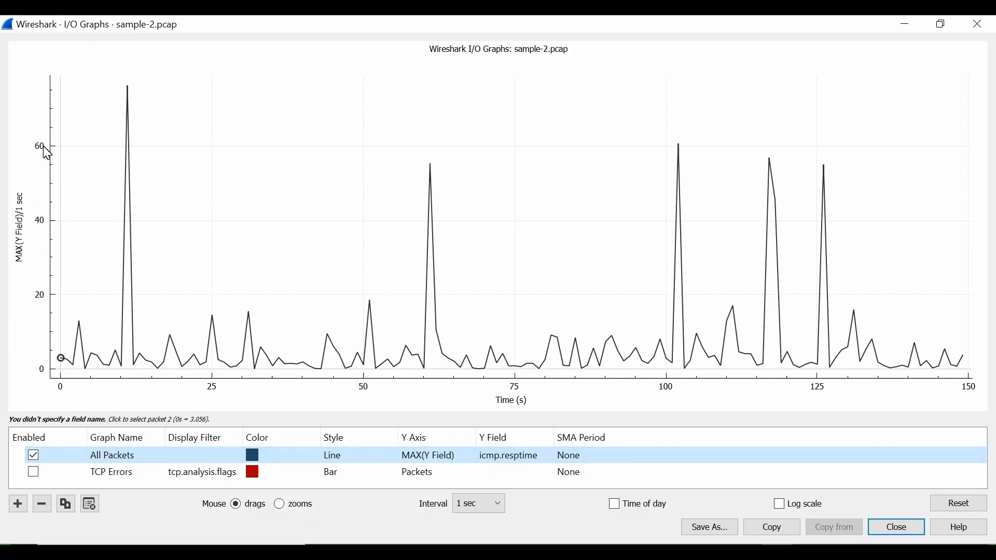
pyautogui.moveTo(126, 92)
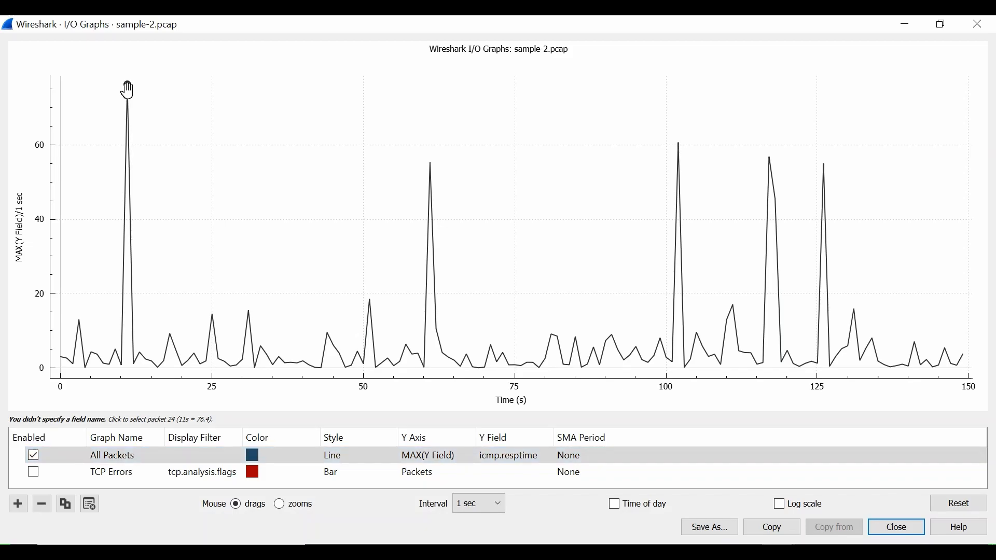
pyautogui.moveTo(182, 364)
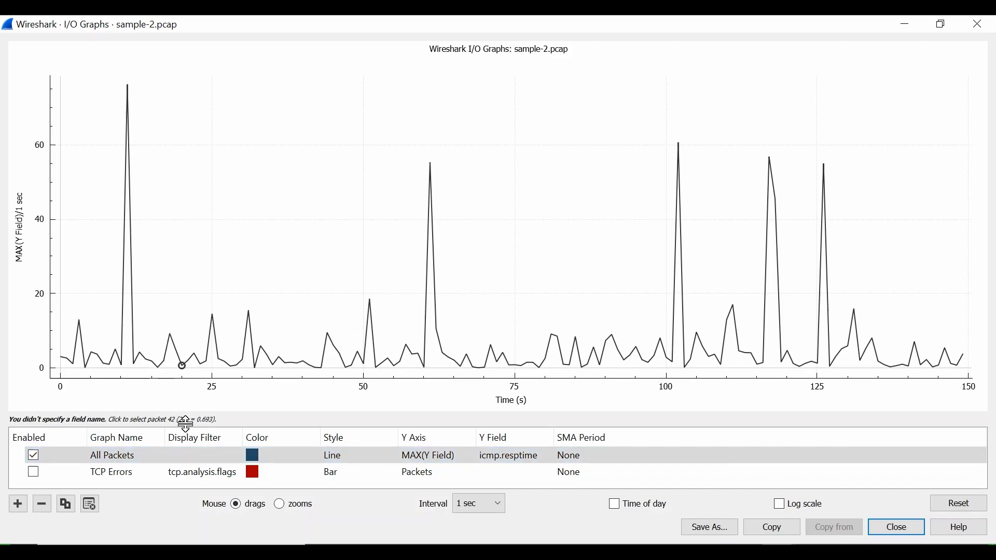
pyautogui.moveTo(126, 93)
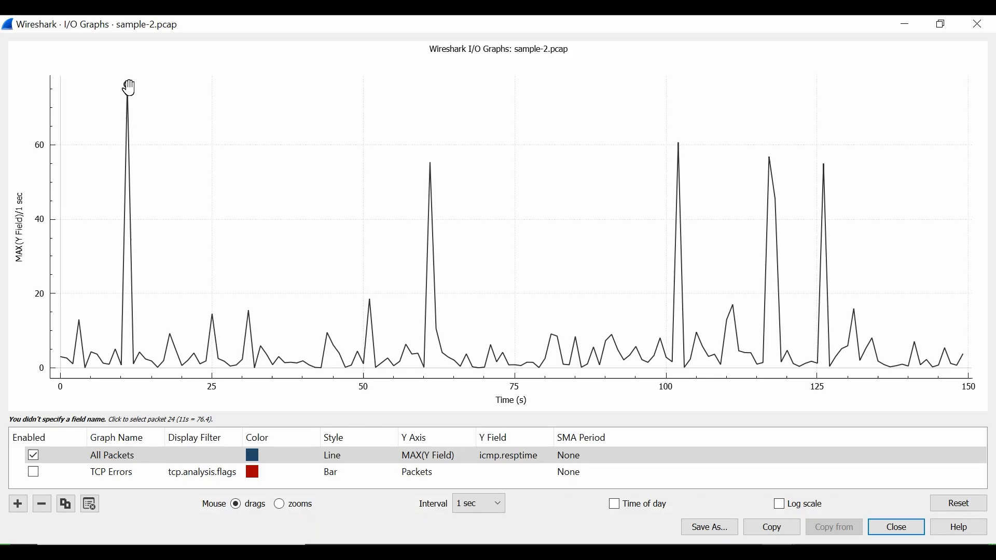
pyautogui.moveTo(677, 143)
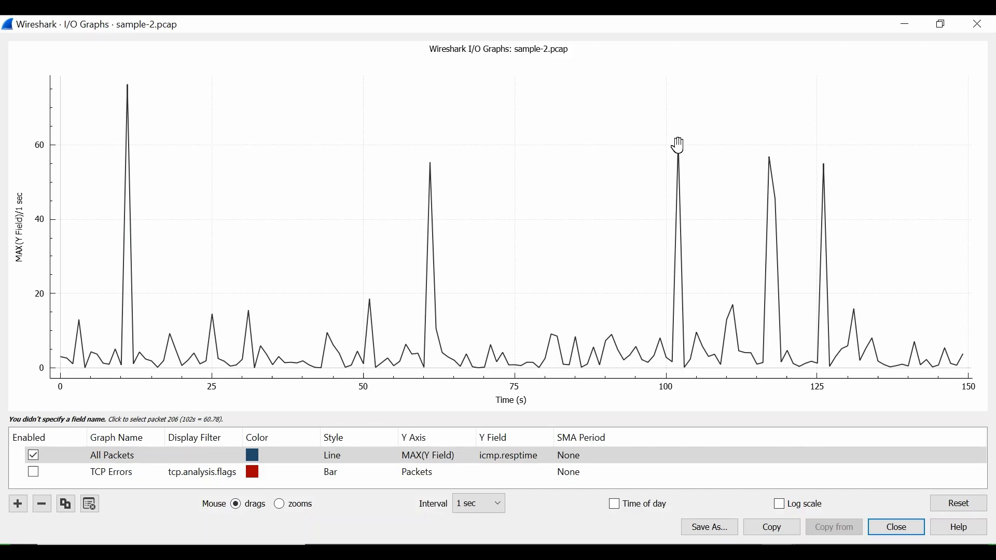
pyautogui.moveTo(437, 164)
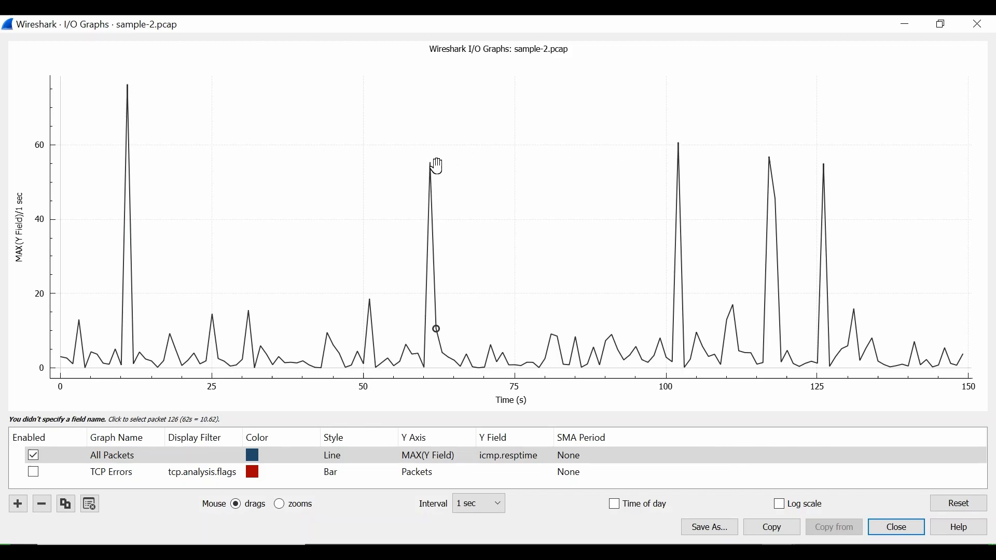
pyautogui.moveTo(432, 164)
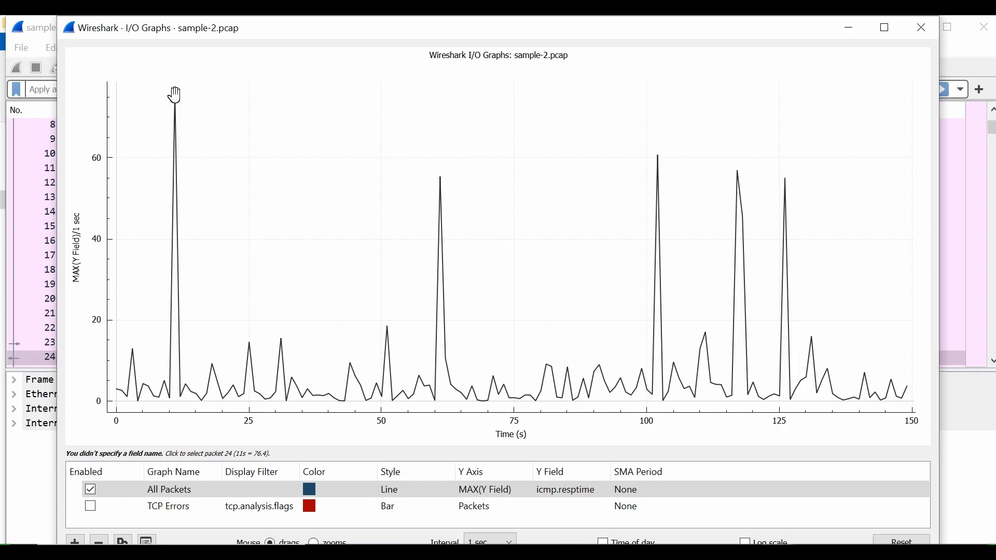
pyautogui.moveTo(353, 165)
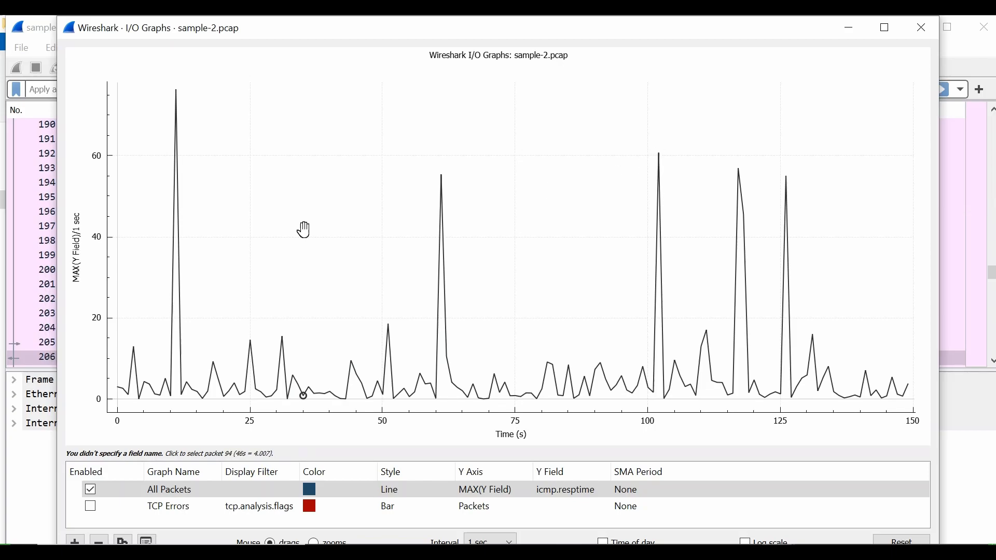
# Inspect packet 206, an echo reply behind a spike, then return to the sample-2 response-time graph.
pyautogui.click(921, 27)
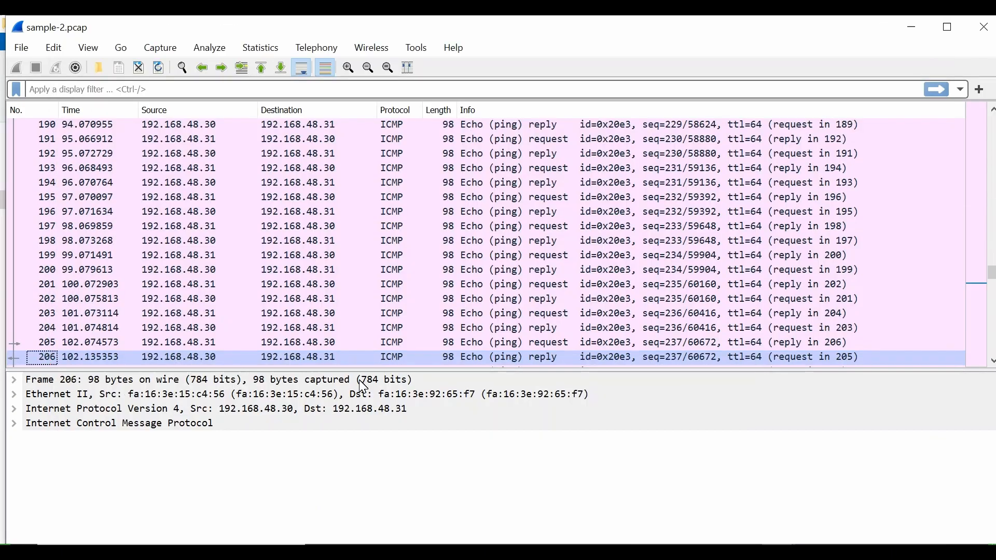
pyautogui.moveTo(550, 369)
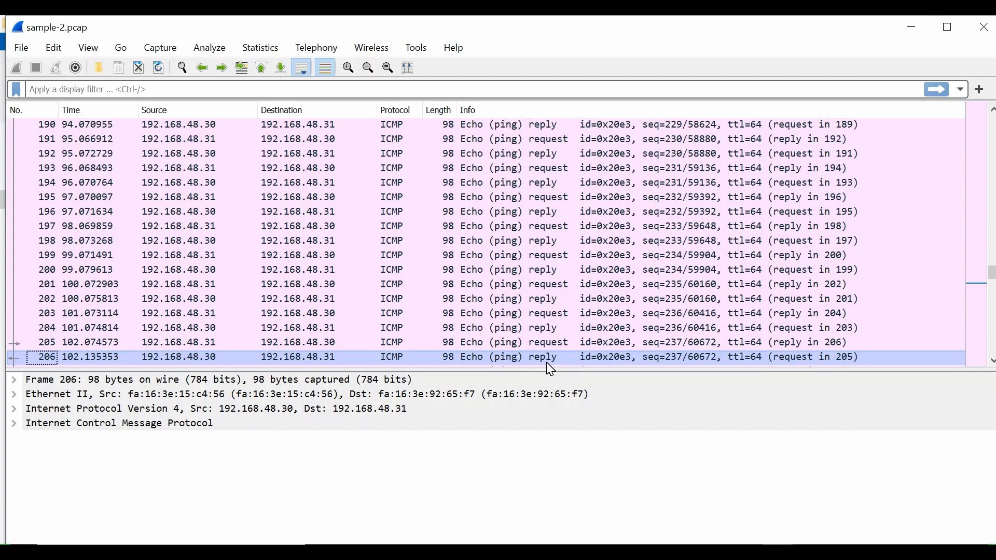
pyautogui.moveTo(400, 364)
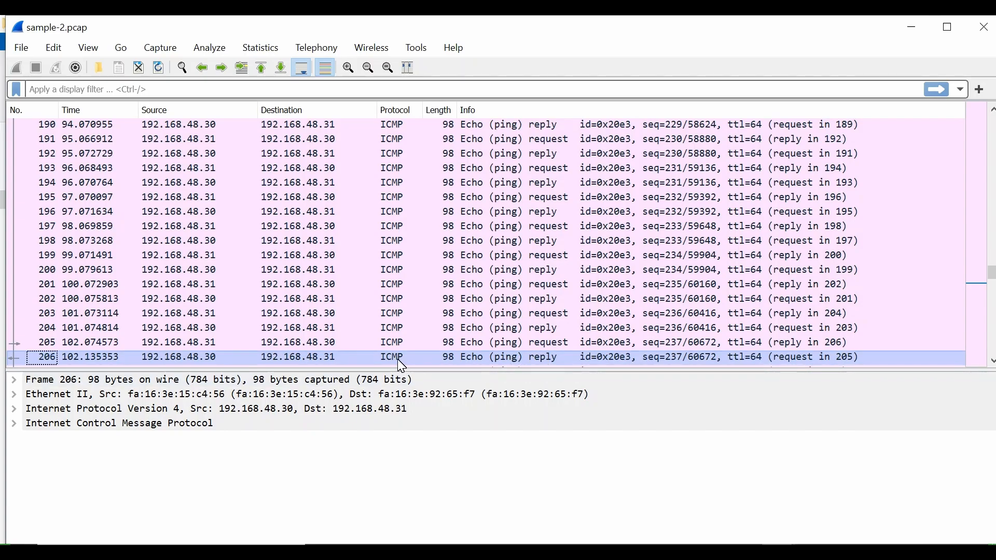
pyautogui.click(260, 47)
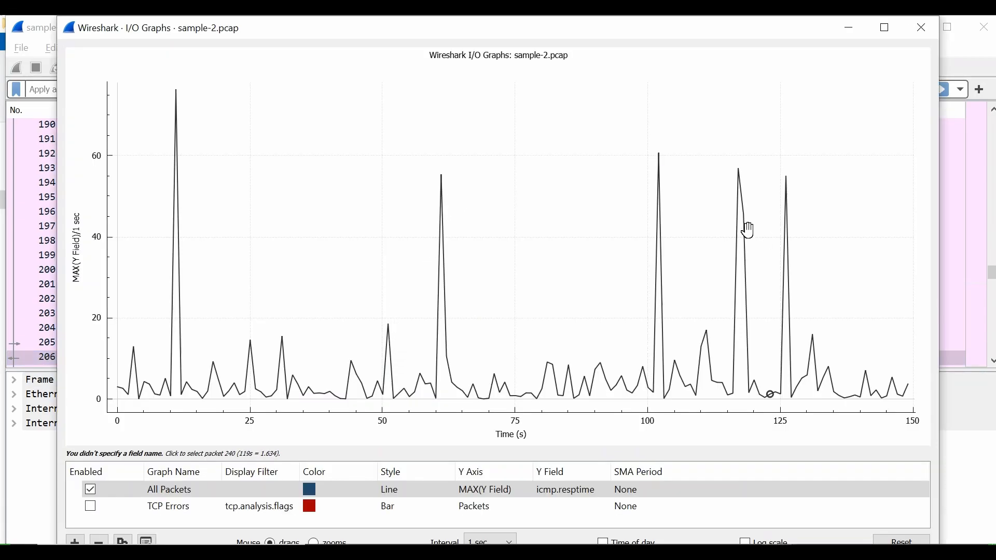
pyautogui.moveTo(99, 246)
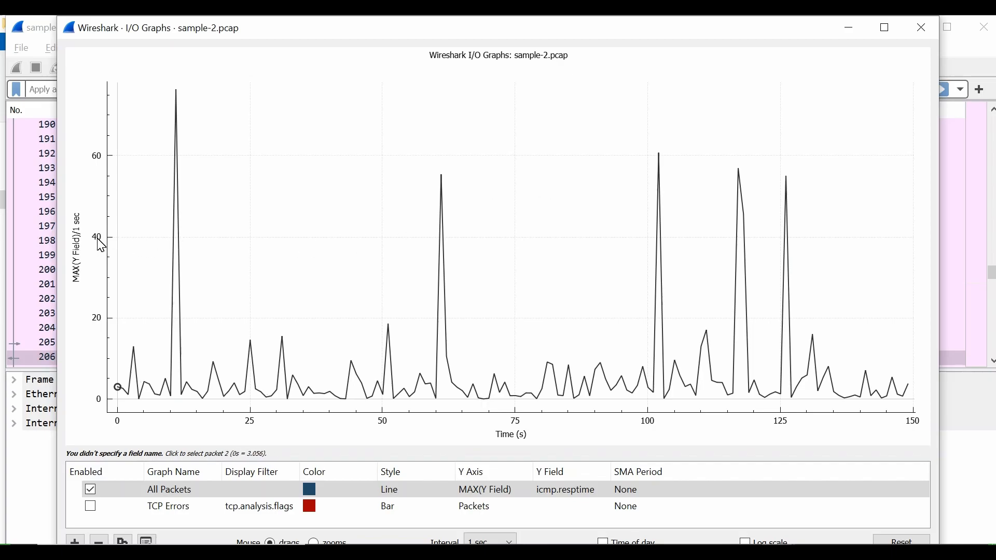
pyautogui.moveTo(214, 270)
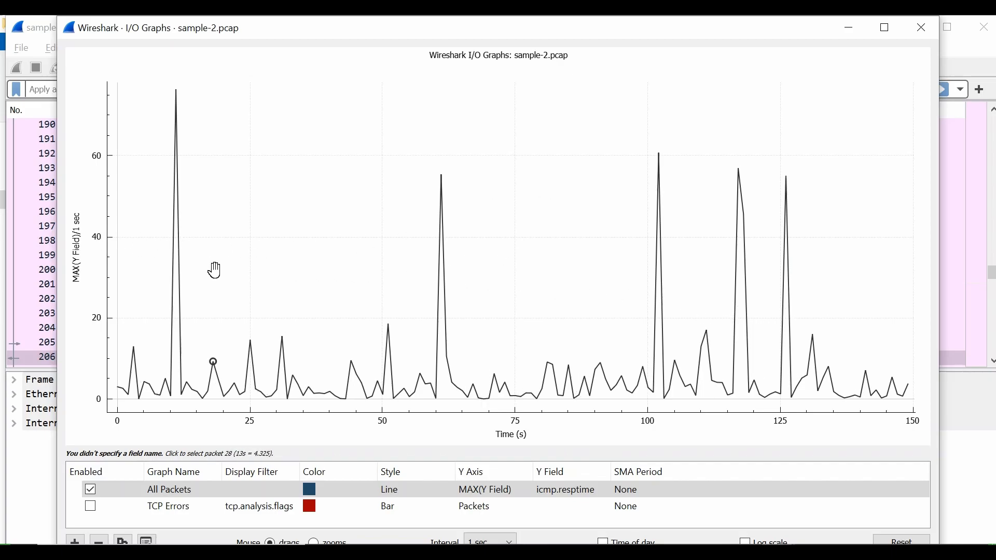
pyautogui.moveTo(820, 143)
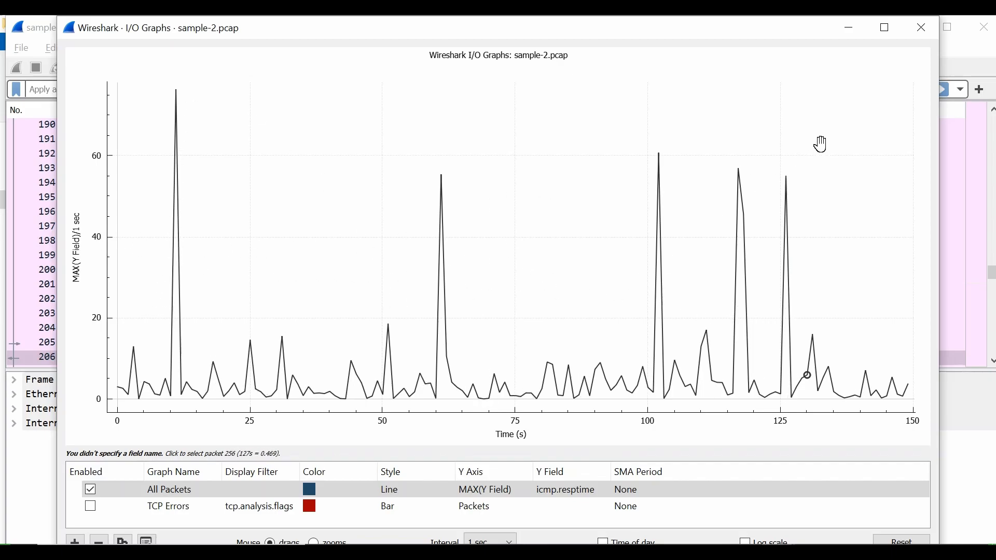
pyautogui.press('alt+tab')
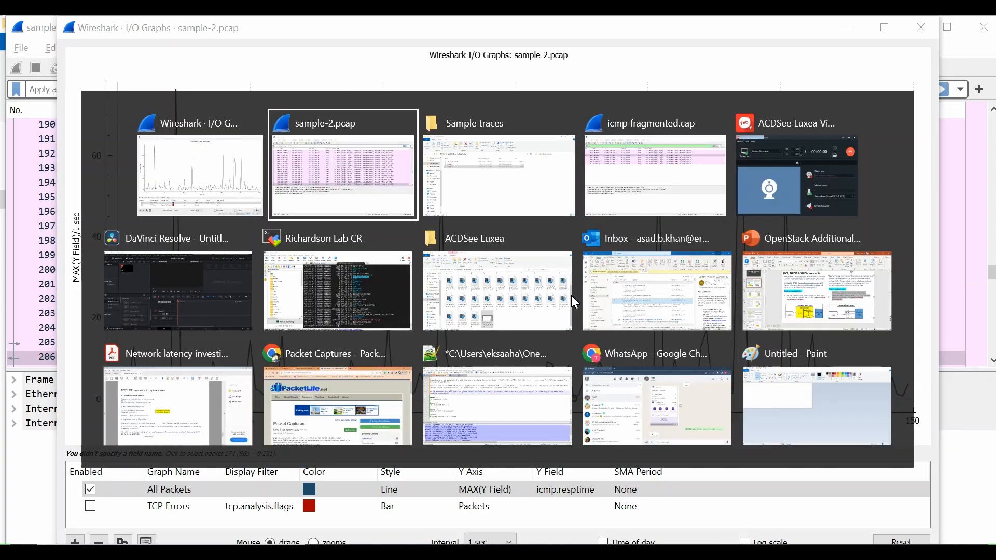
# Load sample-1.pcap into Wireshark from the Sample traces folder.
pyautogui.click(499, 164)
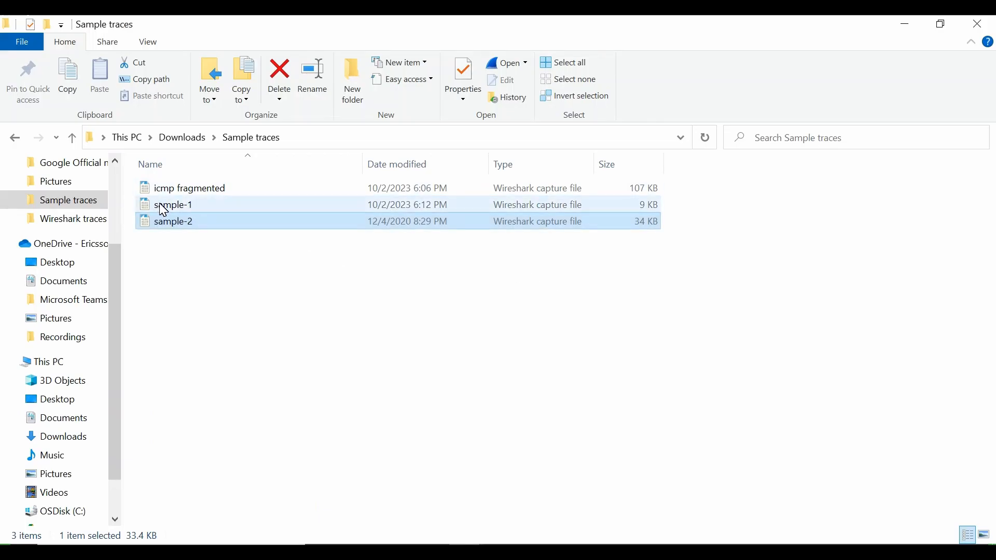
pyautogui.doubleClick(174, 204)
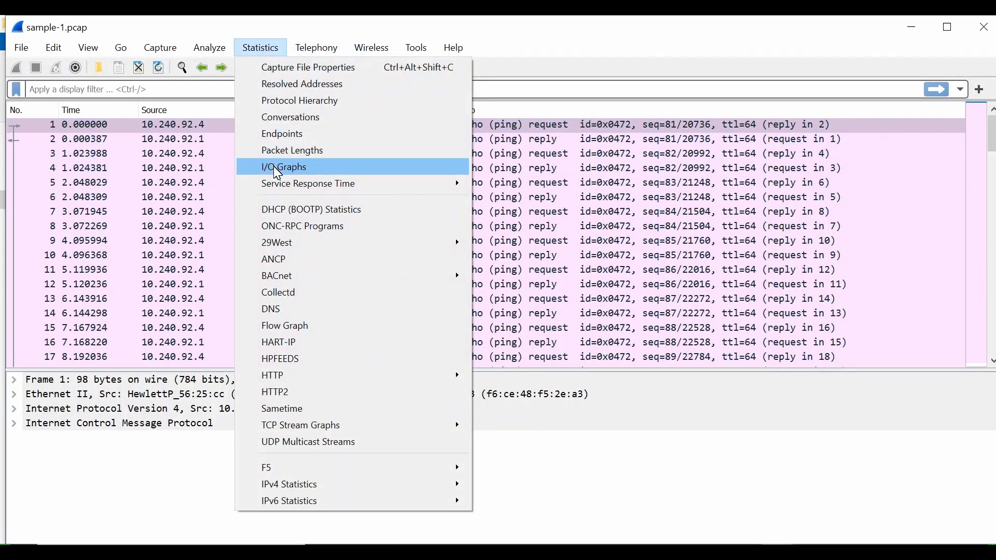
# Plot MAX(Y Field) of icmp.resptime for sample-1, find the graph essentially empty, and close it.
pyautogui.click(284, 166)
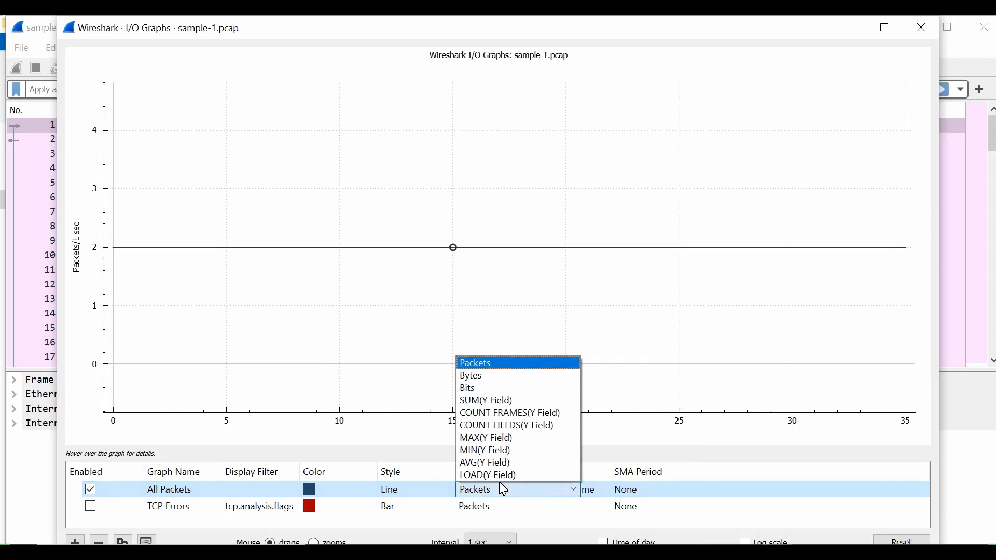
pyautogui.click(486, 437)
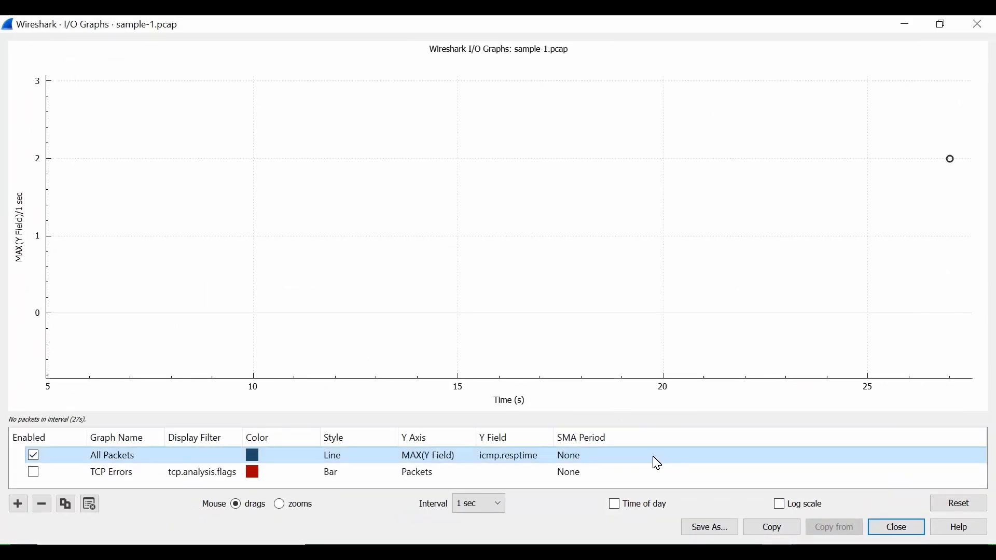
pyautogui.click(895, 526)
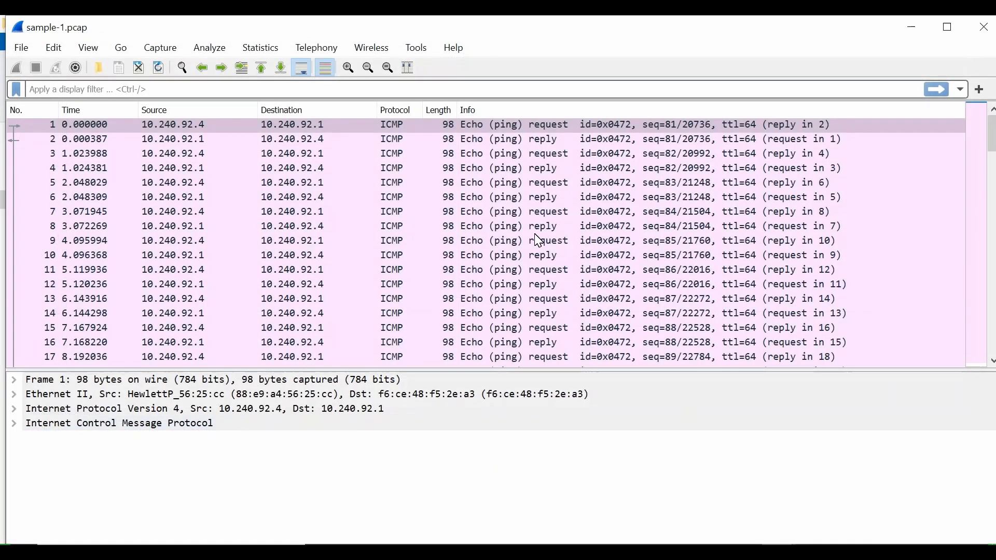
pyautogui.click(259, 46)
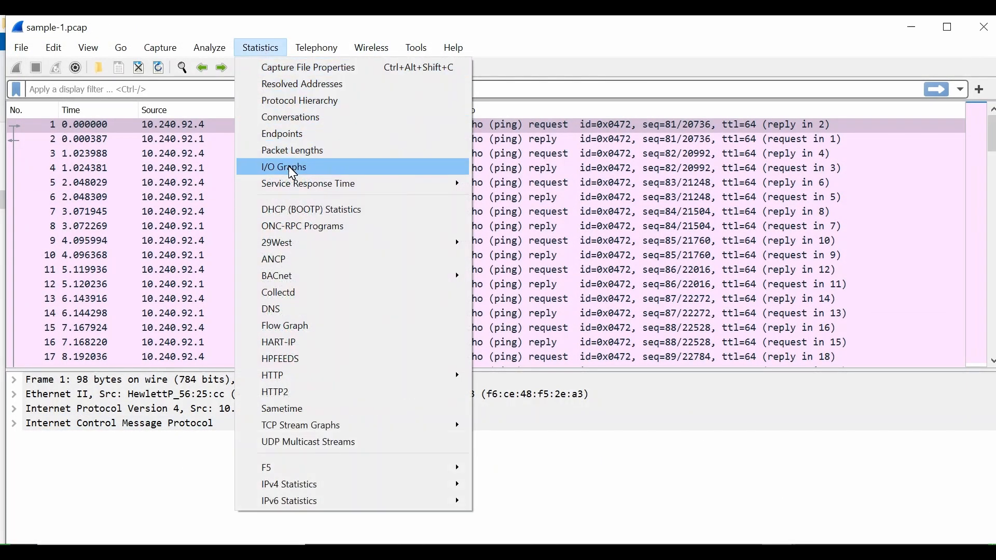
# Reopen sample-1's response-time graph peaking near 2.8 and alternate with sample-2's spikier graph to compare.
pyautogui.click(283, 166)
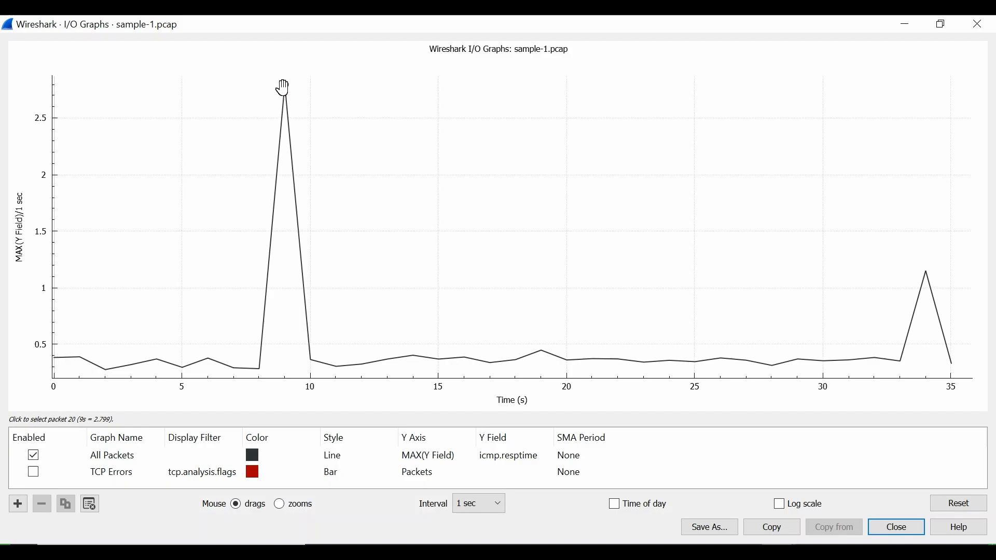
pyautogui.moveTo(284, 90)
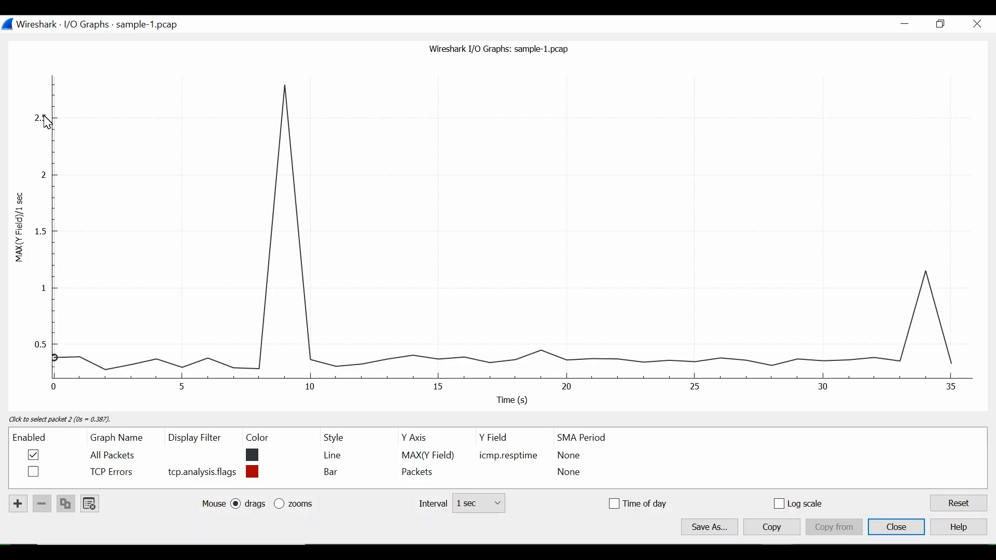
pyautogui.press('alt+tab')
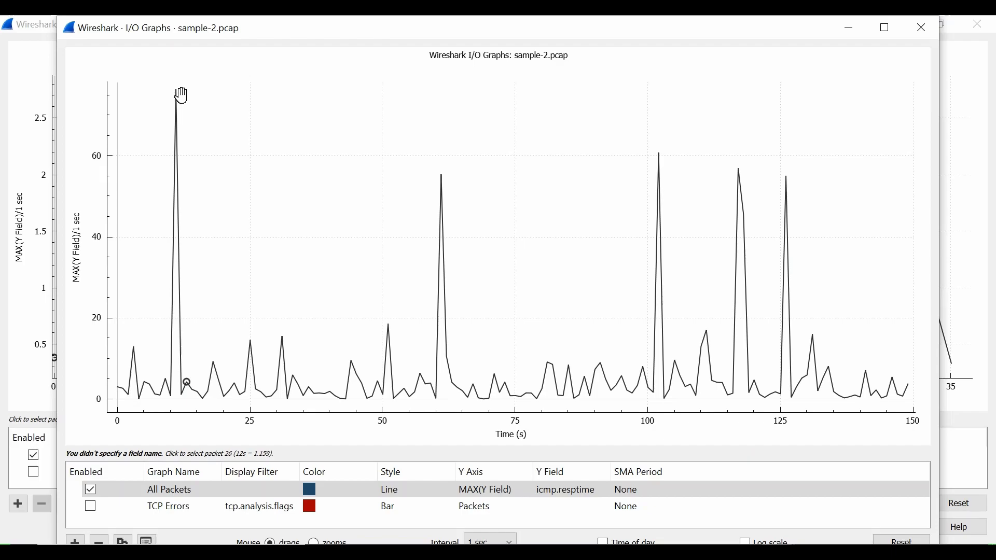
pyautogui.press('alt+tab')
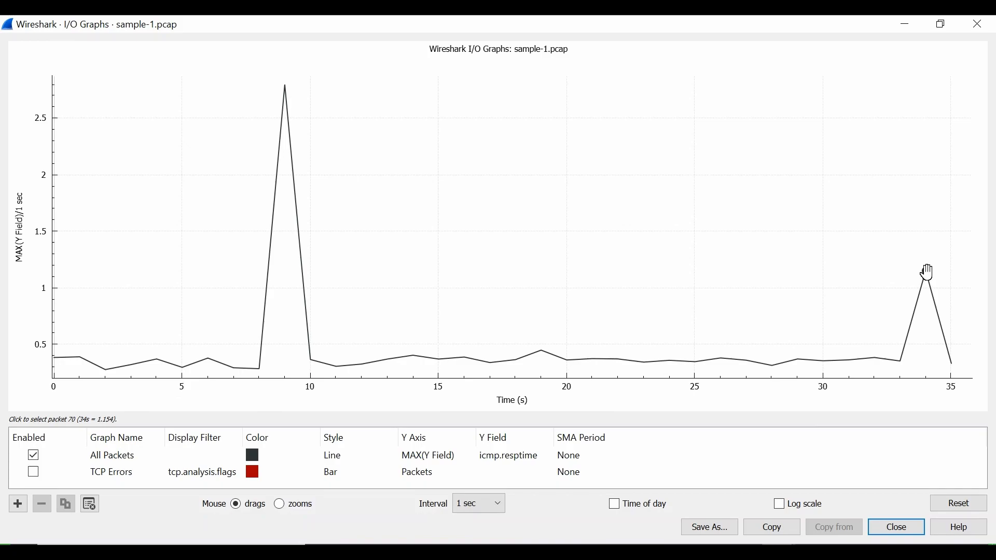
pyautogui.moveTo(286, 87)
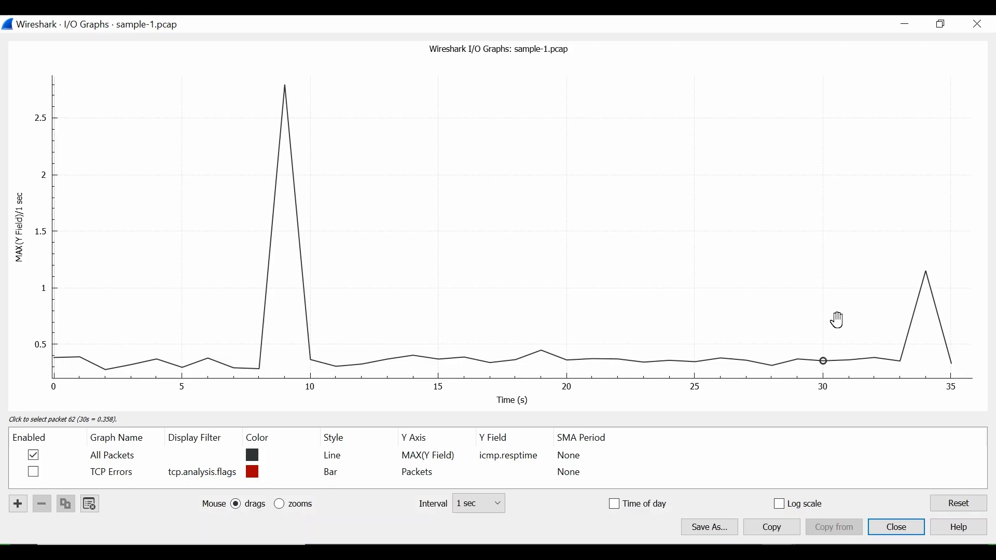
pyautogui.press('alt+tab')
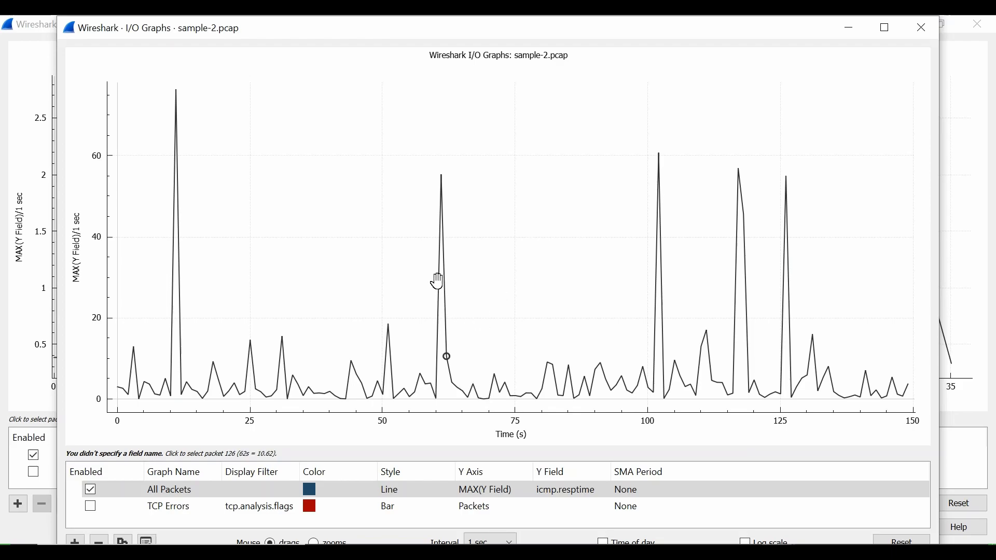
pyautogui.moveTo(329, 256)
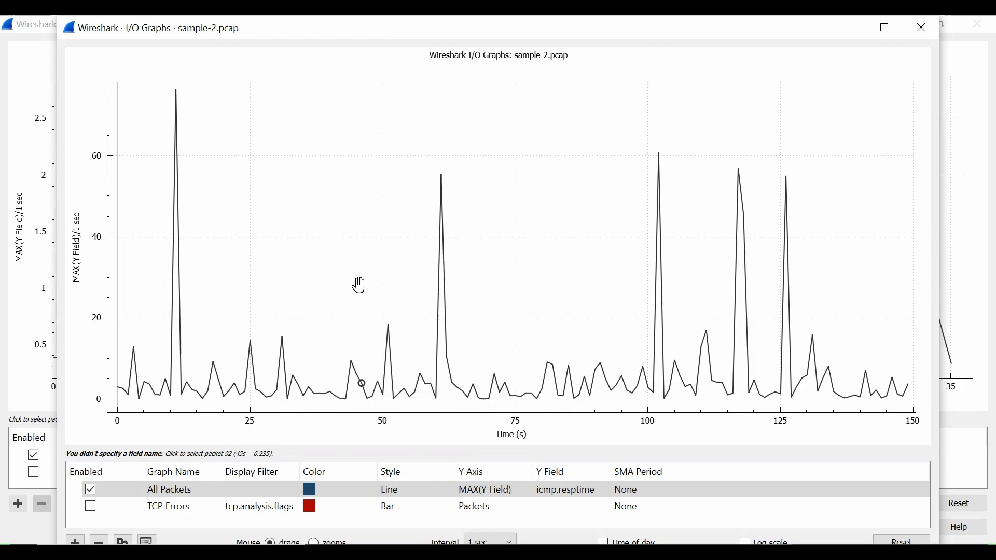
pyautogui.moveTo(280, 291)
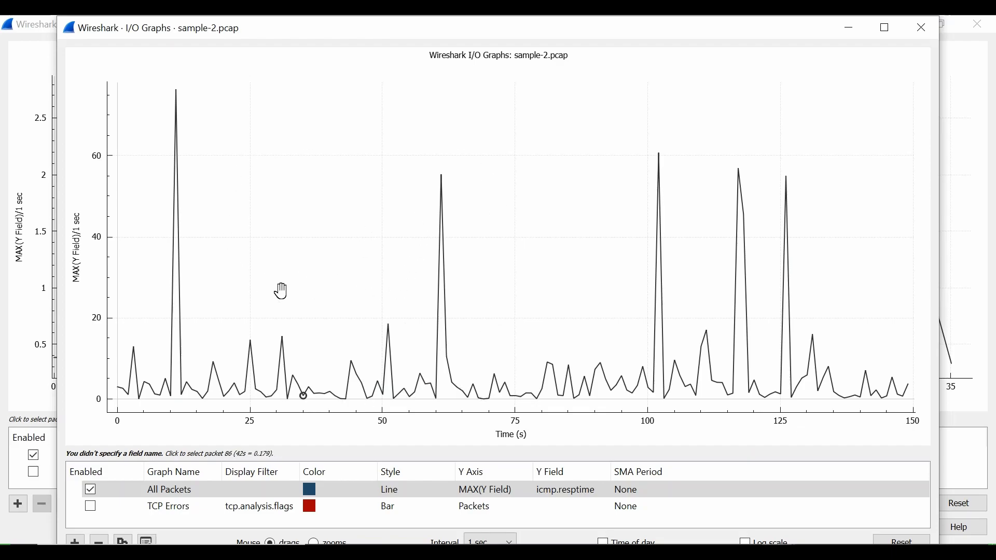